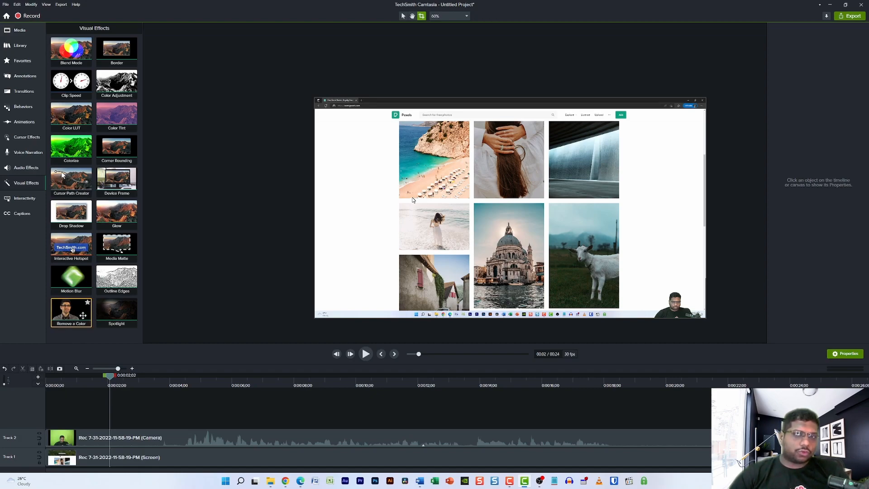
{"action": "mouse_move", "coordinate": [78, 354]}
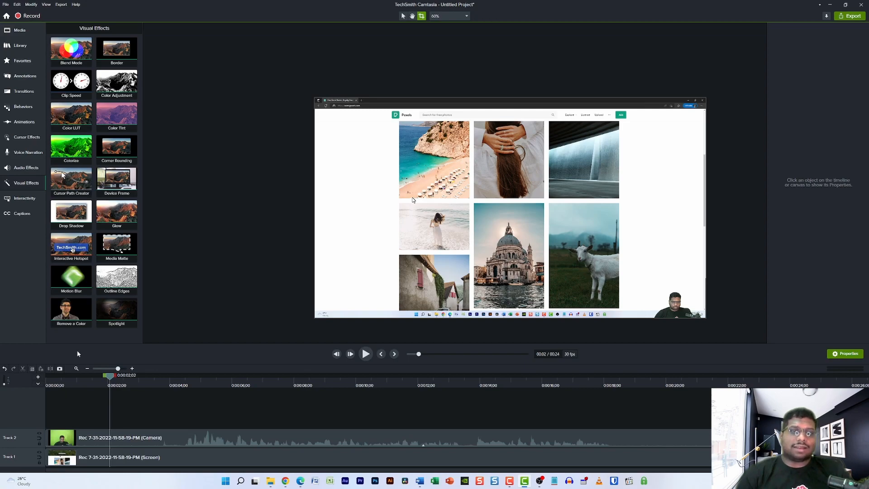
Step: Show the Media Bin so the imported screen recording appears with the project media
{"action": "left_click", "coordinate": [19, 30]}
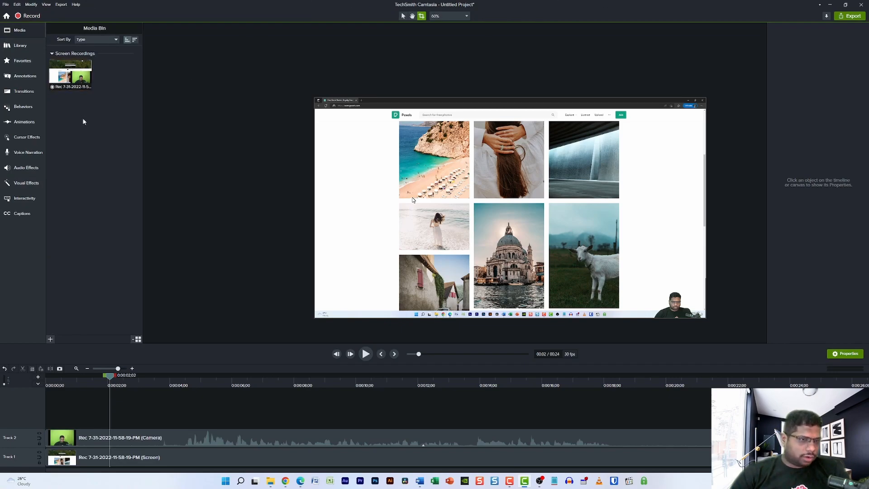
{"action": "mouse_move", "coordinate": [70, 76]}
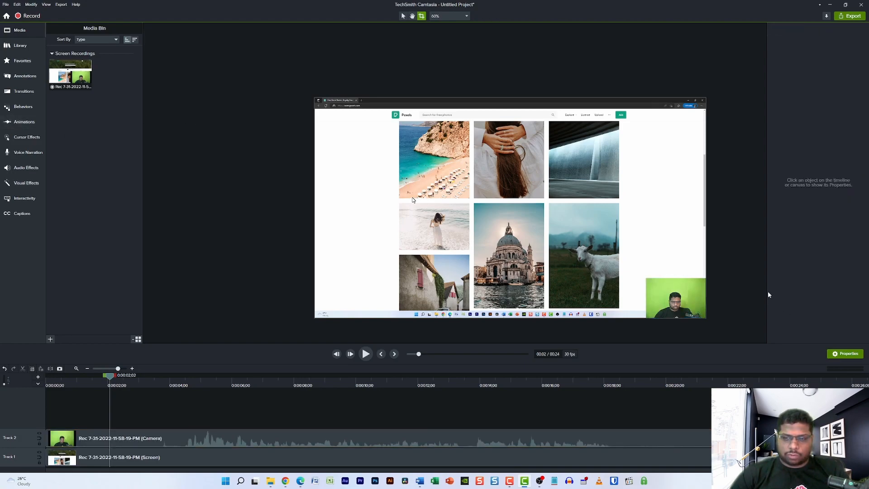
{"action": "left_click", "coordinate": [509, 208]}
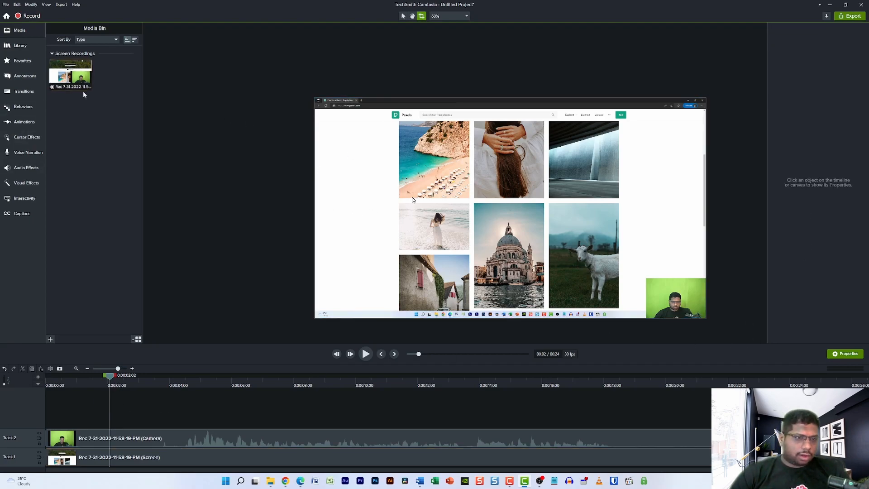
{"action": "mouse_move", "coordinate": [174, 425]}
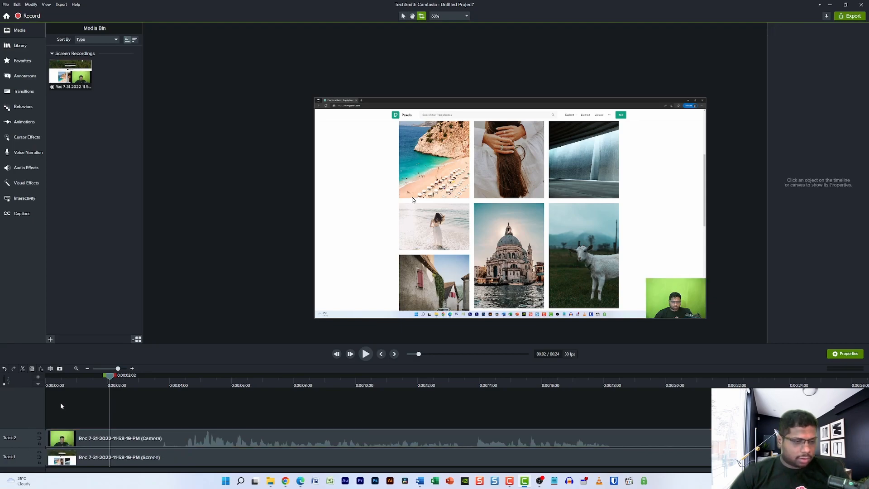
{"action": "mouse_move", "coordinate": [7, 381]}
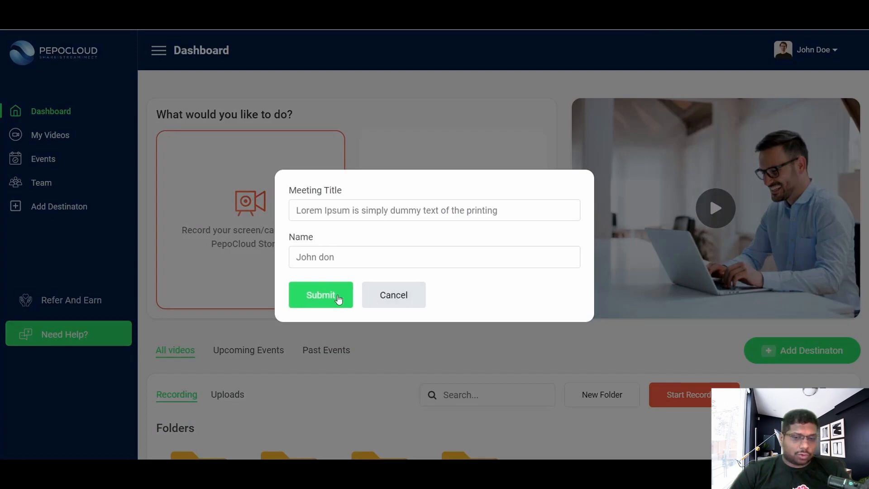
Step: Confirm the meeting title and name, then start the PepoCloud recording
{"action": "left_click", "coordinate": [321, 294]}
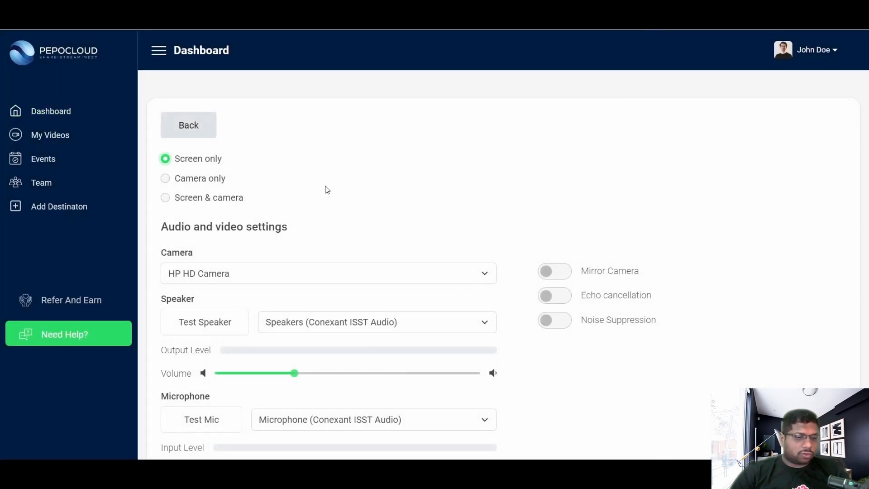
{"action": "scroll", "scroll_direction": "down", "scroll_amount": 3}
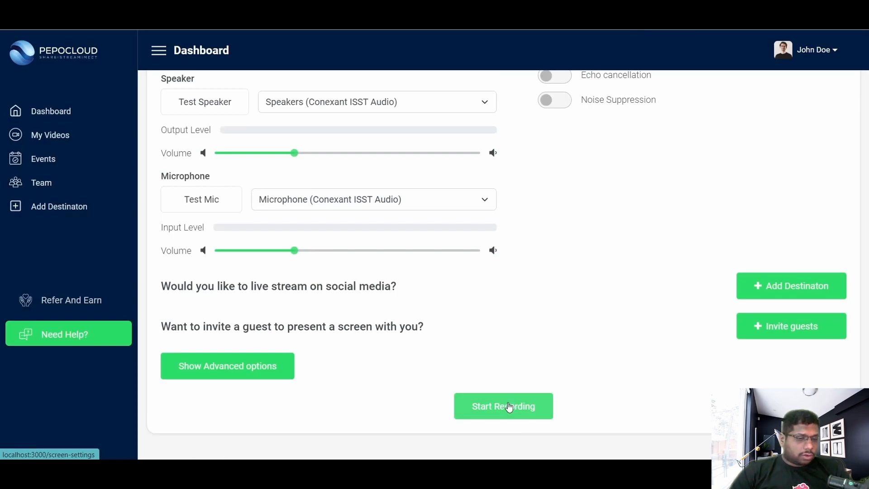
{"action": "left_click", "coordinate": [503, 406]}
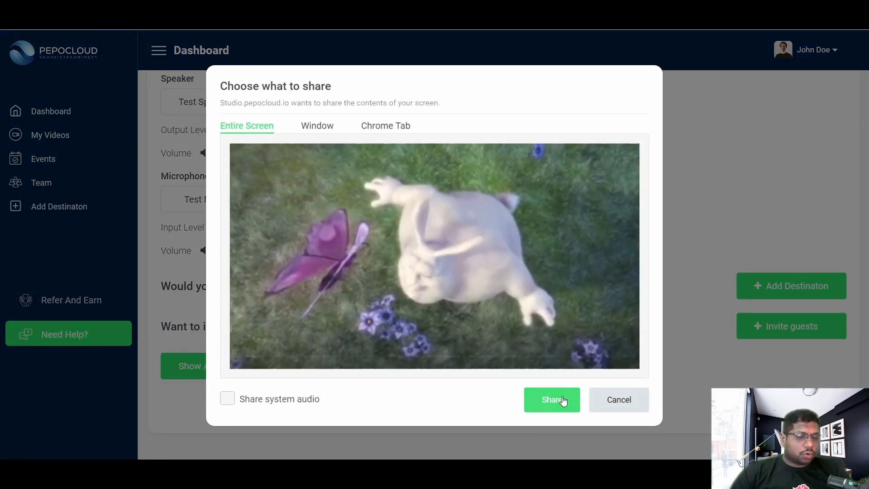
Step: Share a single Chrome tab (studio.pepocloud.io) and dismiss the Meeting Details form
{"action": "left_click", "coordinate": [316, 125]}
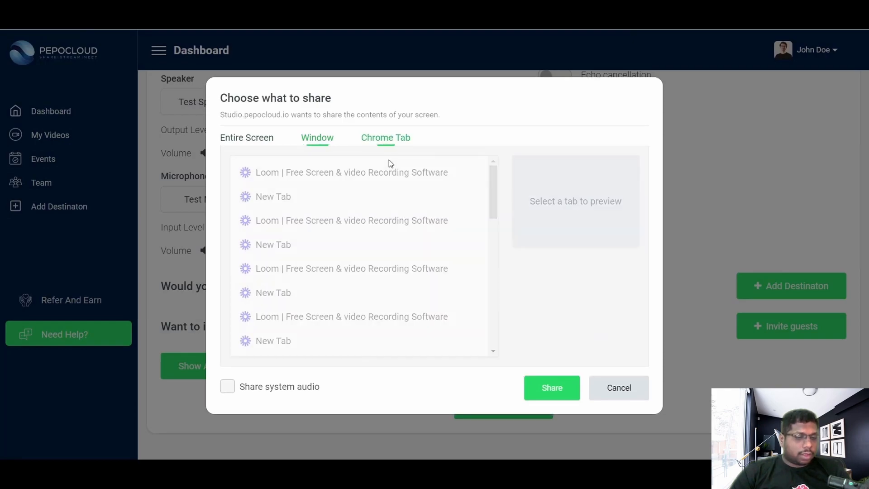
{"action": "left_click", "coordinate": [385, 137]}
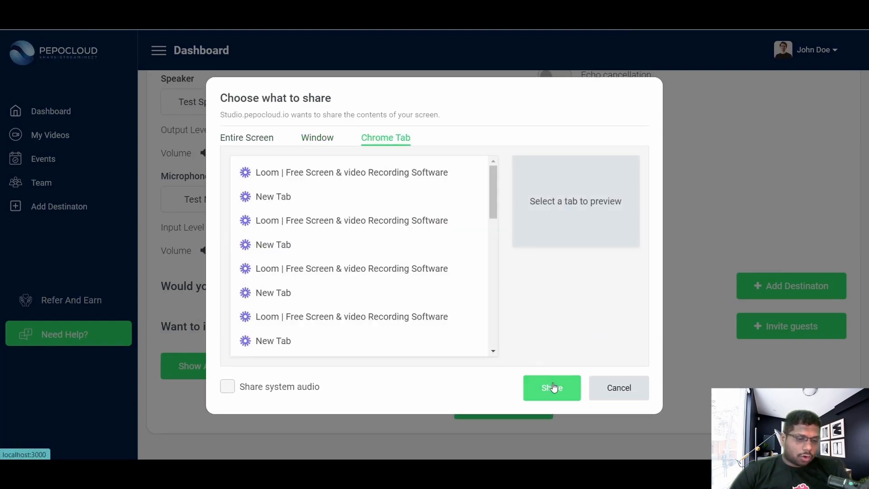
{"action": "left_click", "coordinate": [552, 387]}
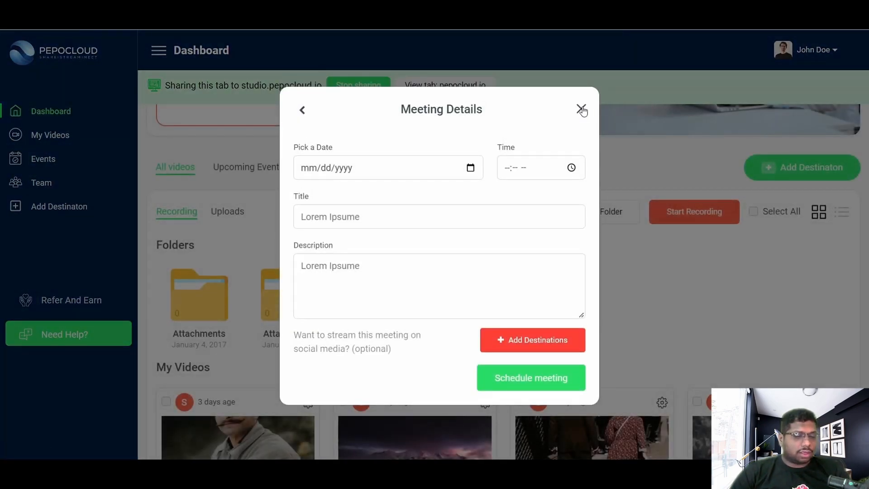
{"action": "left_click", "coordinate": [582, 110]}
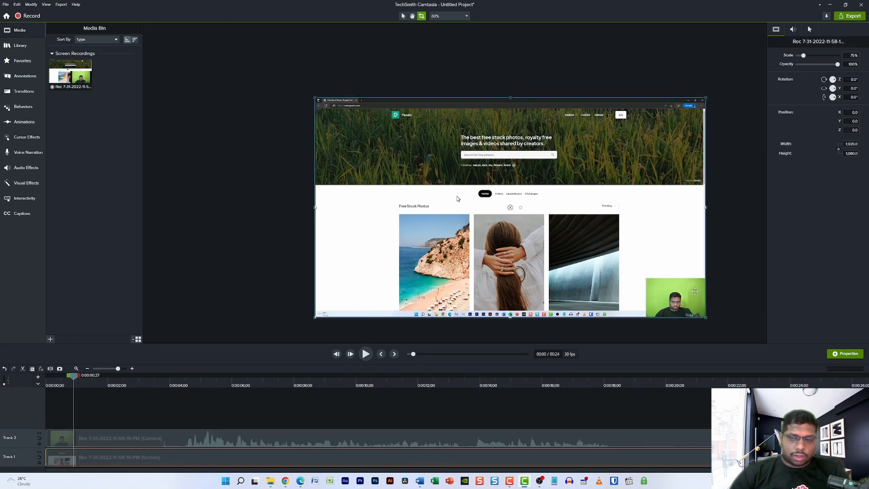
Step: With the playhead at about 0:04, move the webcam overlay to the canvas centre
{"action": "left_click", "coordinate": [676, 298]}
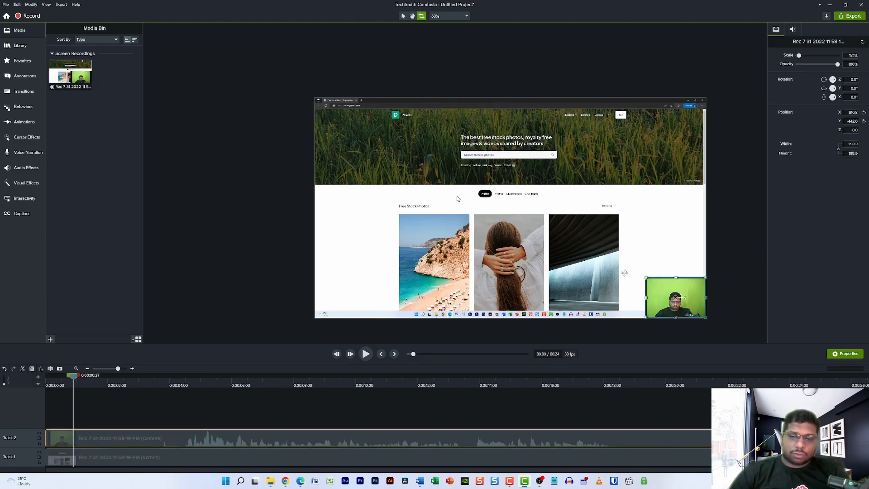
{"action": "mouse_move", "coordinate": [372, 408]}
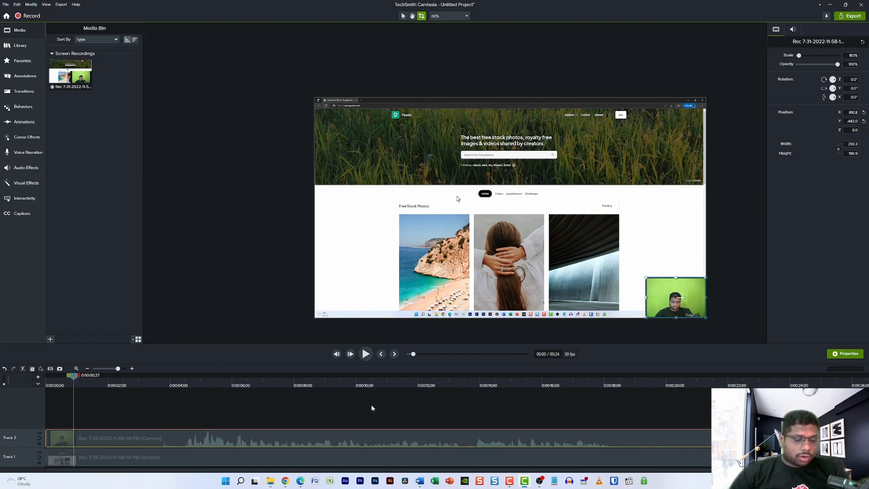
{"action": "mouse_move", "coordinate": [448, 136]}
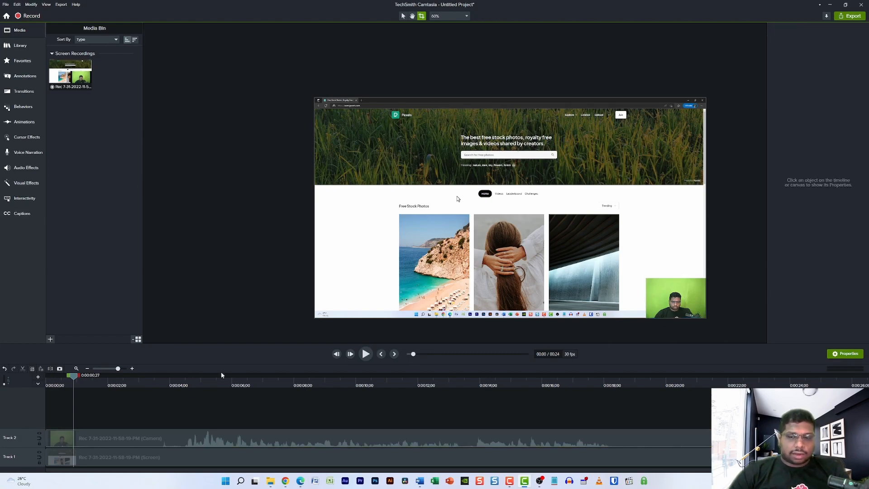
{"action": "left_click_drag", "start_coordinate": [74, 375], "coordinate": [175, 375]}
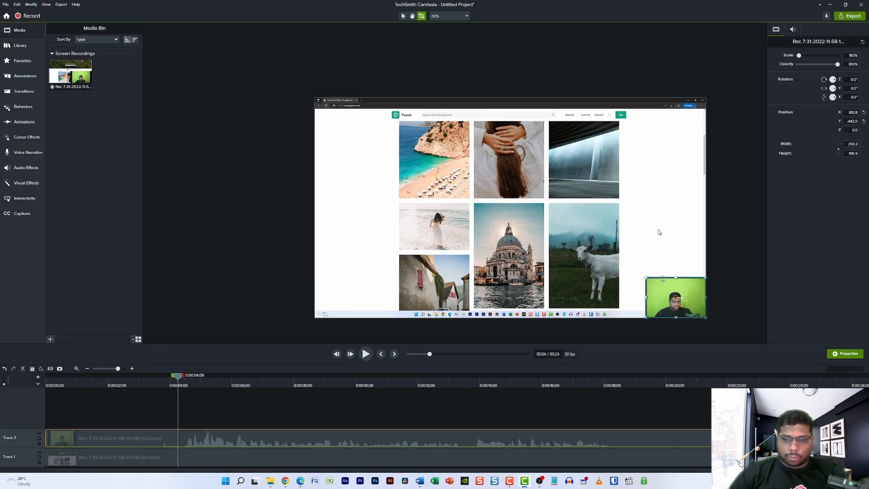
{"action": "left_click_drag", "start_coordinate": [675, 298], "coordinate": [509, 208]}
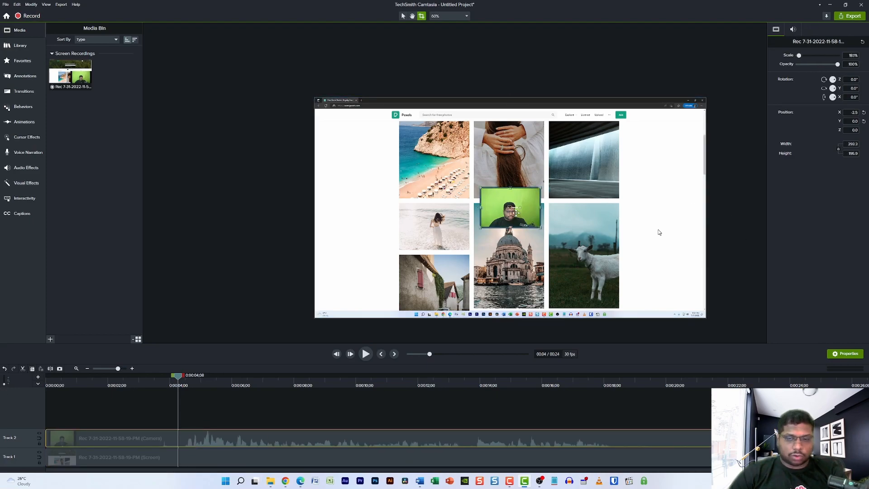
{"action": "left_click_drag", "start_coordinate": [510, 208], "coordinate": [676, 298]}
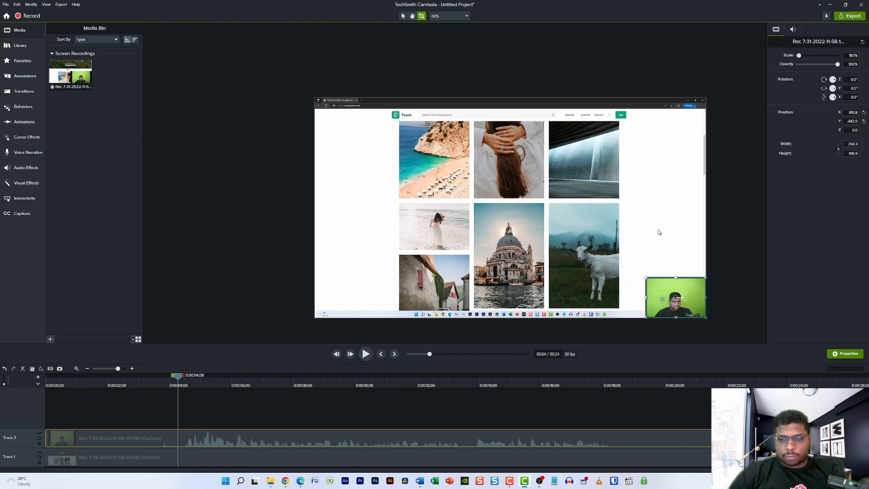
{"action": "left_click_drag", "start_coordinate": [675, 297], "coordinate": [509, 226]}
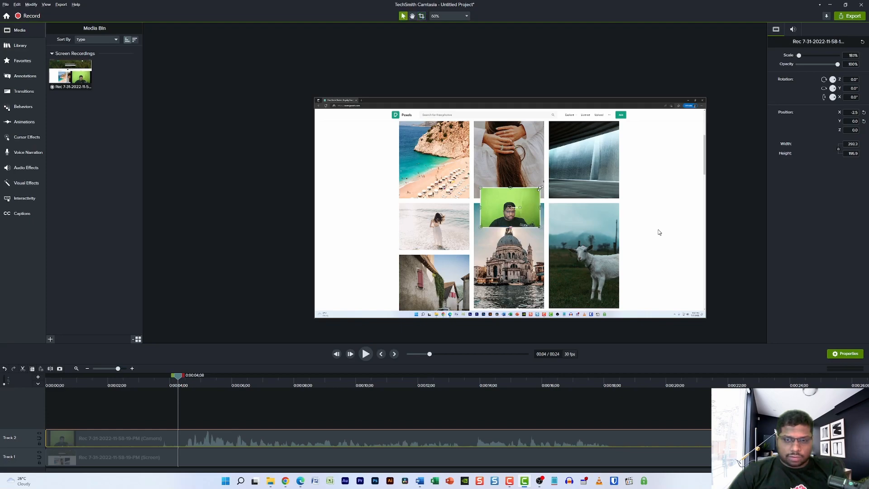
Step: Enlarge the centred webcam overlay with its corner handle
{"action": "left_click_drag", "start_coordinate": [542, 225], "coordinate": [632, 226]}
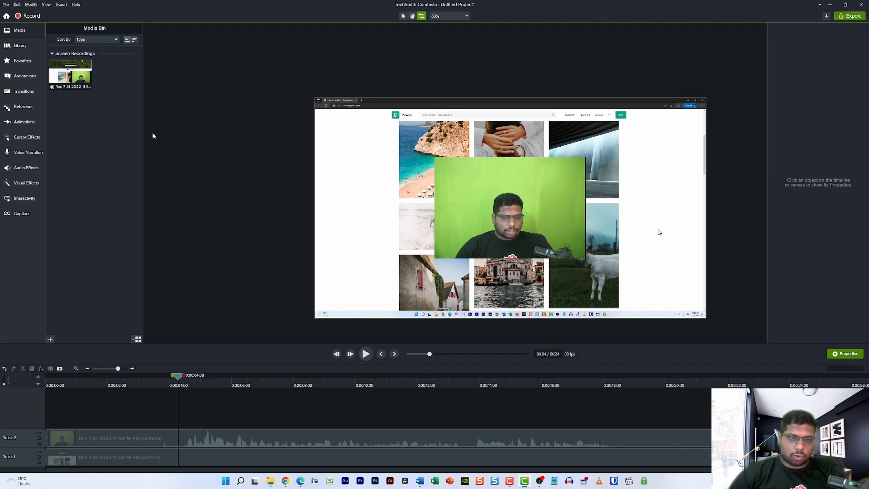
Step: Scale the webcam clip with the Edit tool until it covers the entire canvas, then deselect it
{"action": "left_click", "coordinate": [509, 208]}
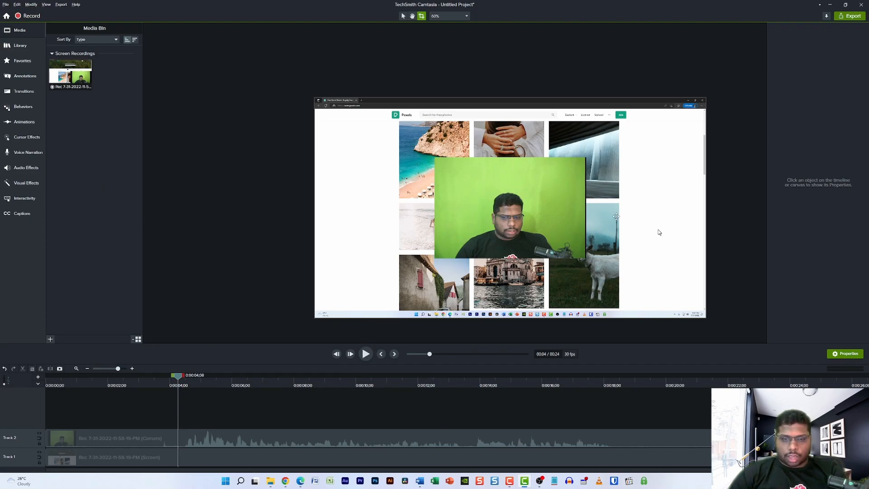
{"action": "left_click", "coordinate": [508, 208]}
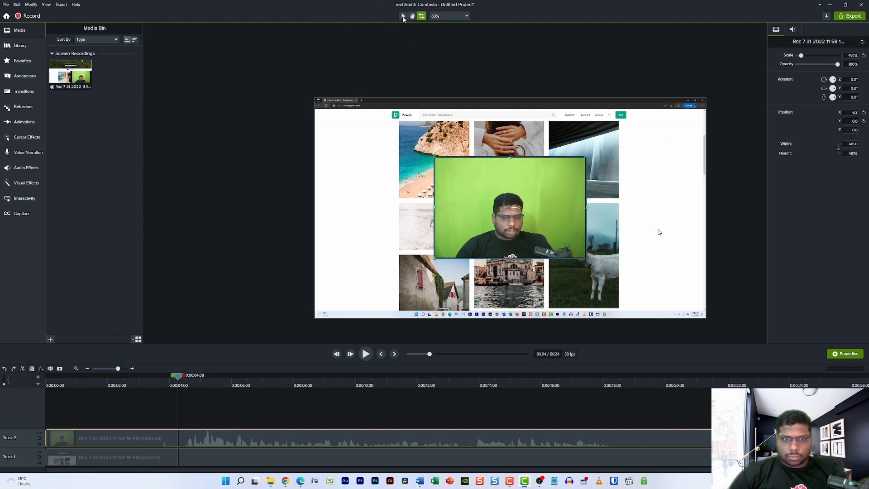
{"action": "left_click", "coordinate": [403, 15]}
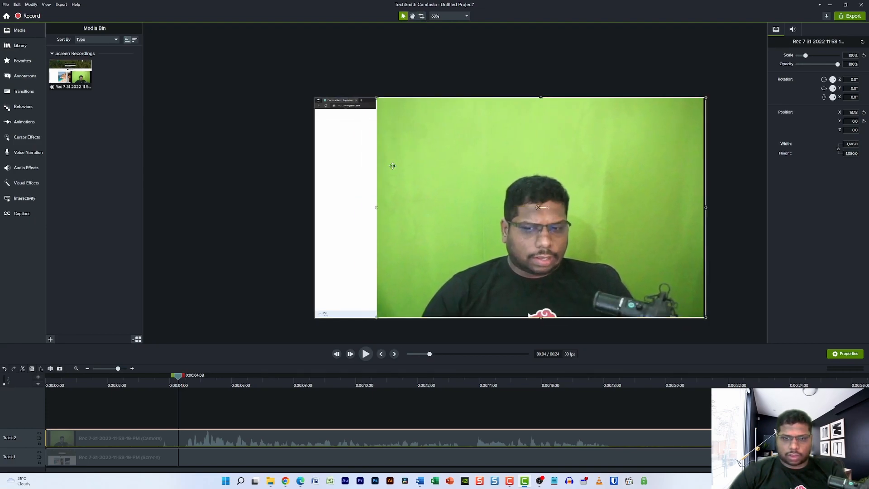
{"action": "left_click_drag", "start_coordinate": [376, 99], "coordinate": [315, 78]}
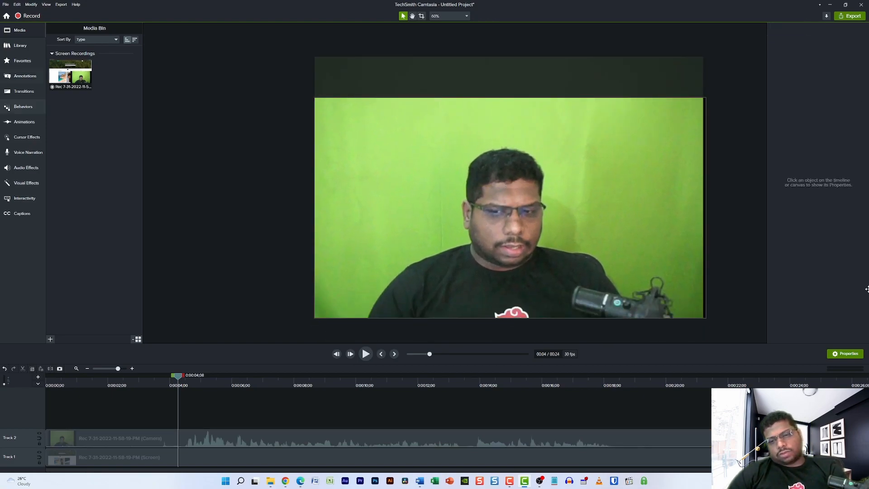
{"action": "mouse_move", "coordinate": [715, 221]}
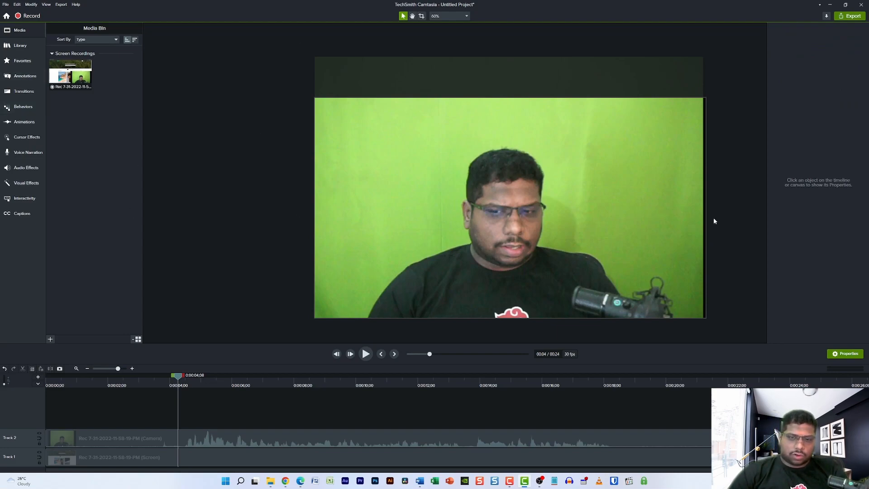
{"action": "mouse_move", "coordinate": [297, 238]}
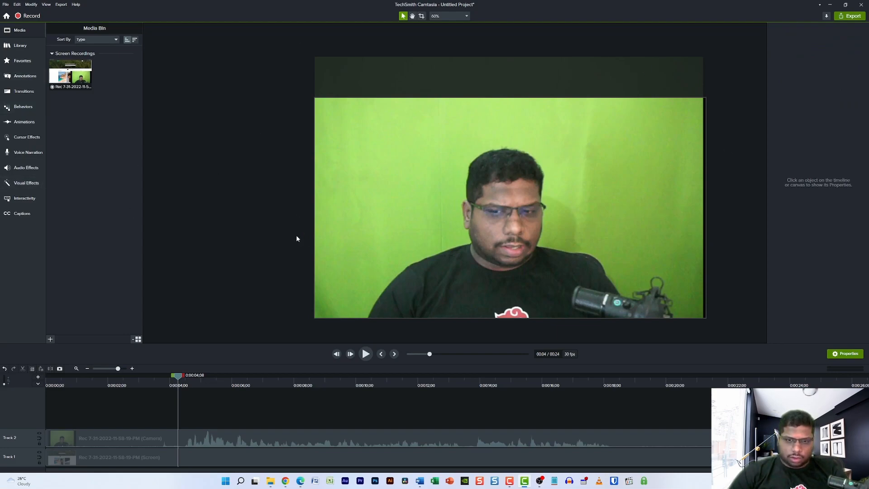
{"action": "mouse_move", "coordinate": [125, 165]}
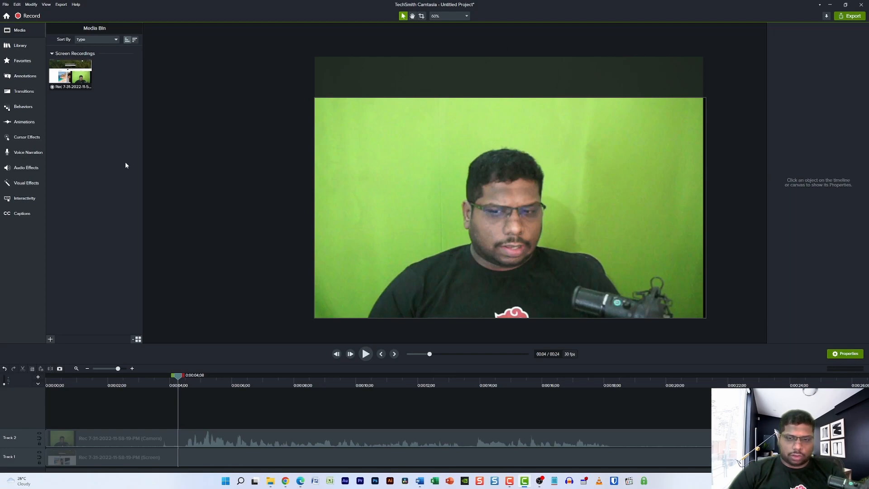
{"action": "mouse_move", "coordinate": [3, 66]}
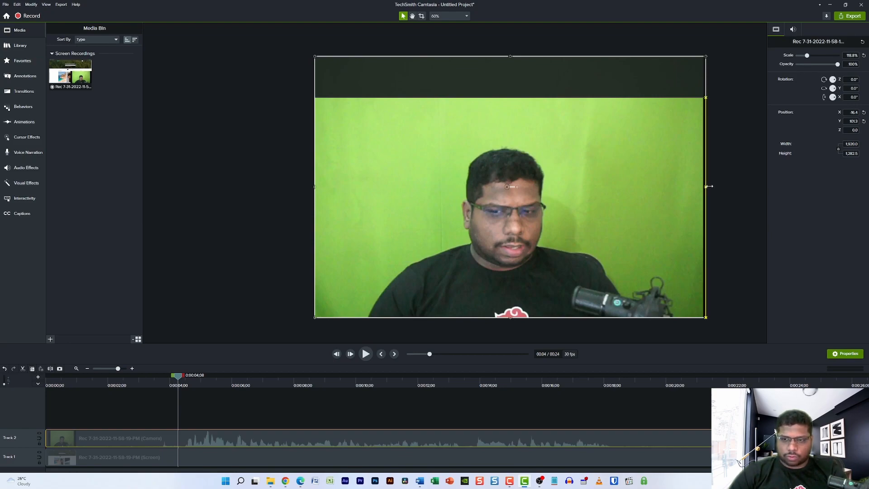
{"action": "left_click_drag", "start_coordinate": [708, 186], "coordinate": [720, 186]}
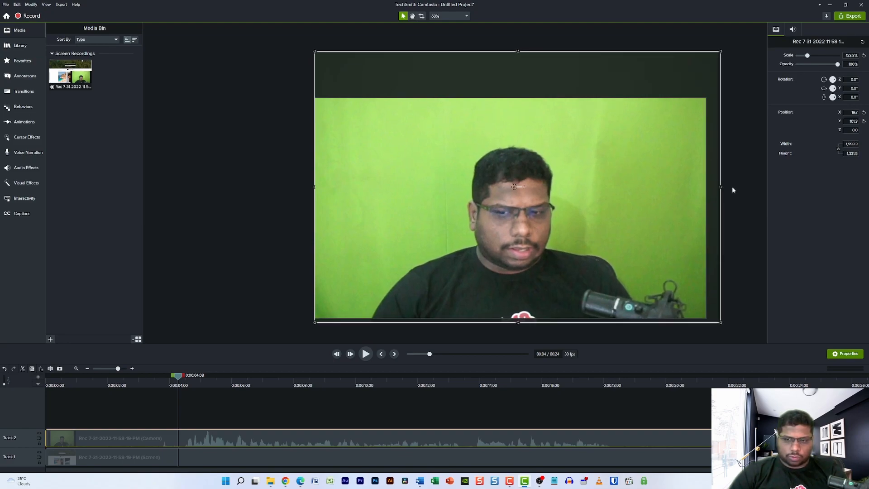
{"action": "left_click", "coordinate": [239, 158]}
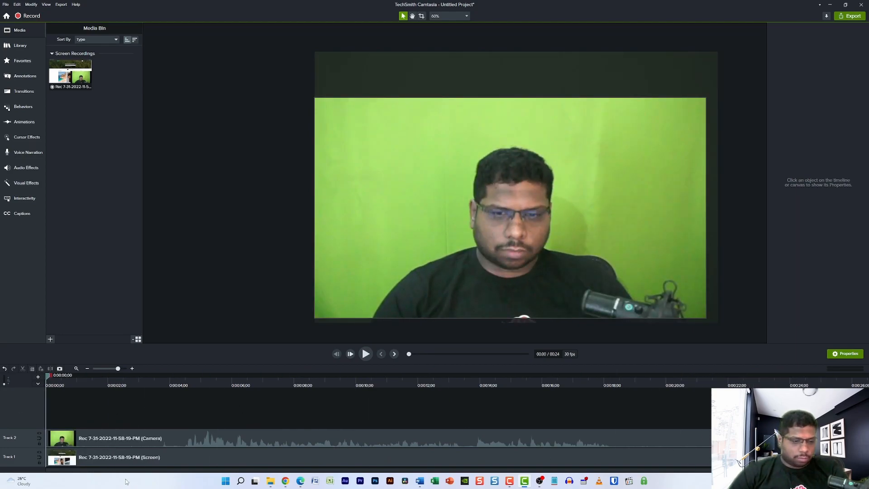
Step: Cut both Camera and Screen tracks near 0:04 and scrub back to the full-screen webcam part
{"action": "left_click", "coordinate": [509, 209]}
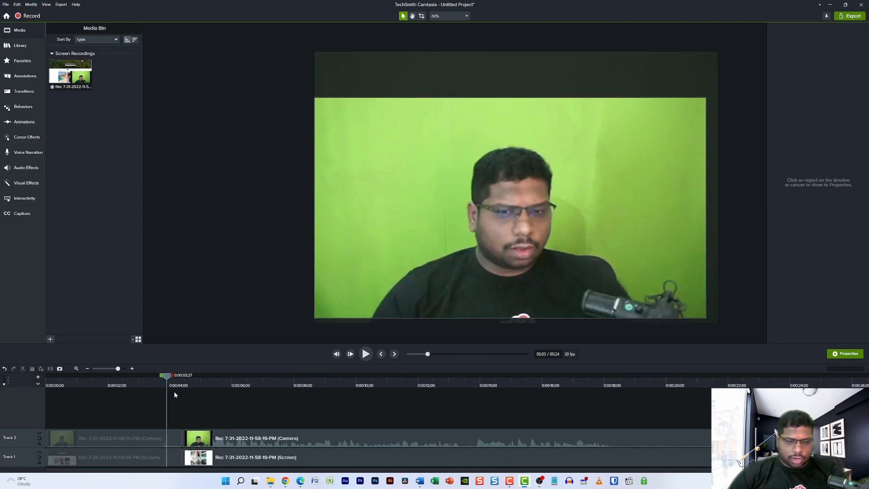
{"action": "left_click_drag", "start_coordinate": [167, 375], "coordinate": [204, 375]}
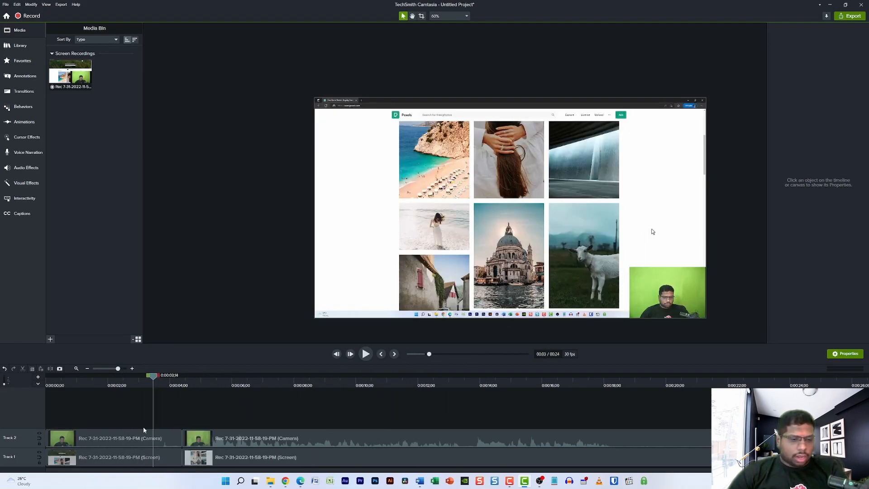
{"action": "left_click", "coordinate": [134, 375]}
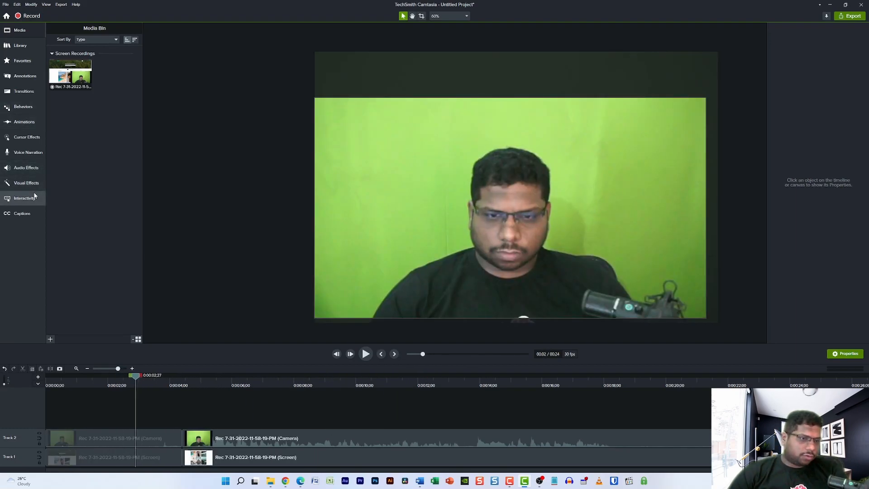
Step: Apply a transition from the Transitions library to the clip edges at the 0:04 split
{"action": "left_click", "coordinate": [26, 182]}
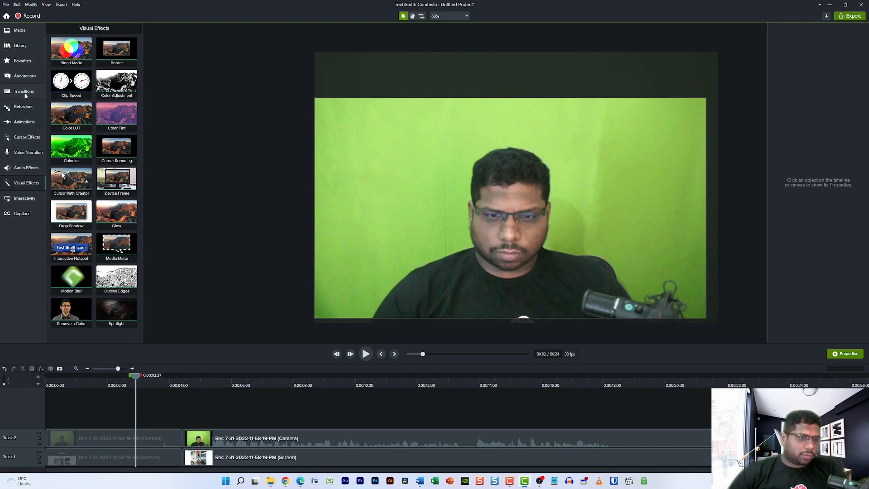
{"action": "left_click", "coordinate": [23, 90]}
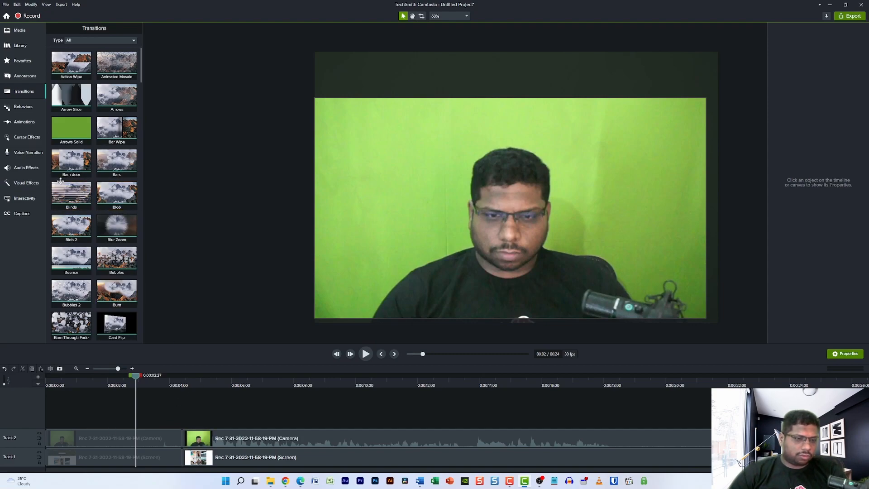
{"action": "scroll", "scroll_direction": "down", "scroll_amount": 3}
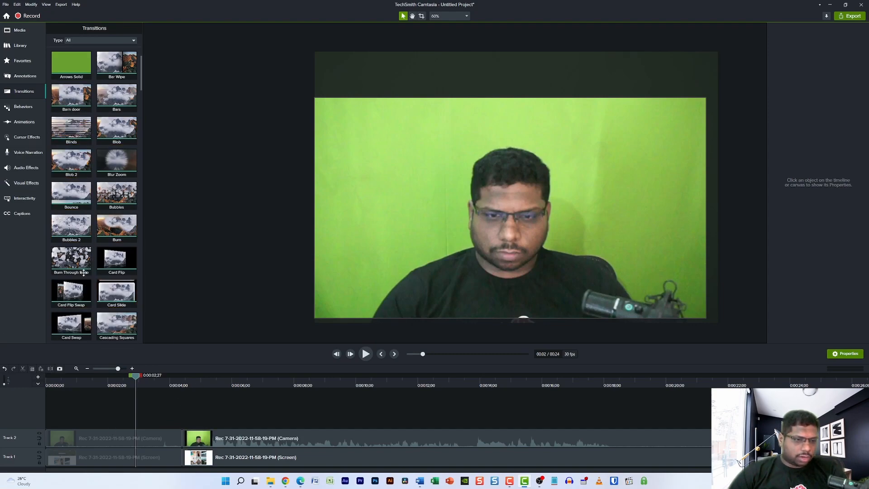
{"action": "scroll", "scroll_direction": "down", "scroll_amount": 3}
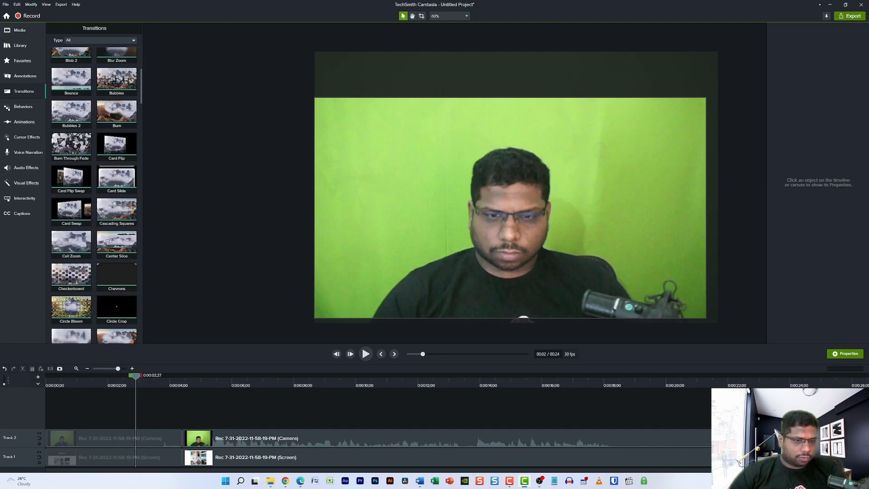
{"action": "left_click", "coordinate": [70, 274]}
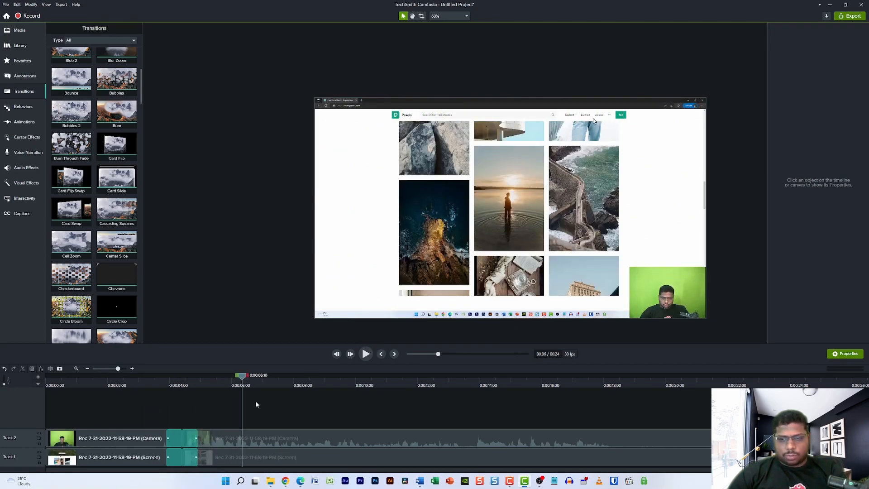
{"action": "left_click", "coordinate": [172, 375]}
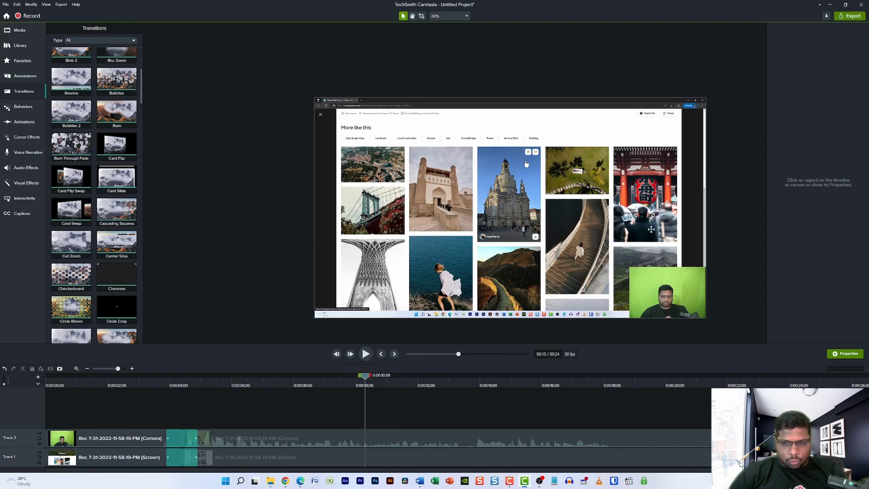
Step: Split the Camera track at 0:10 and 0:16 and delete the middle webcam piece
{"action": "left_click", "coordinate": [667, 292]}
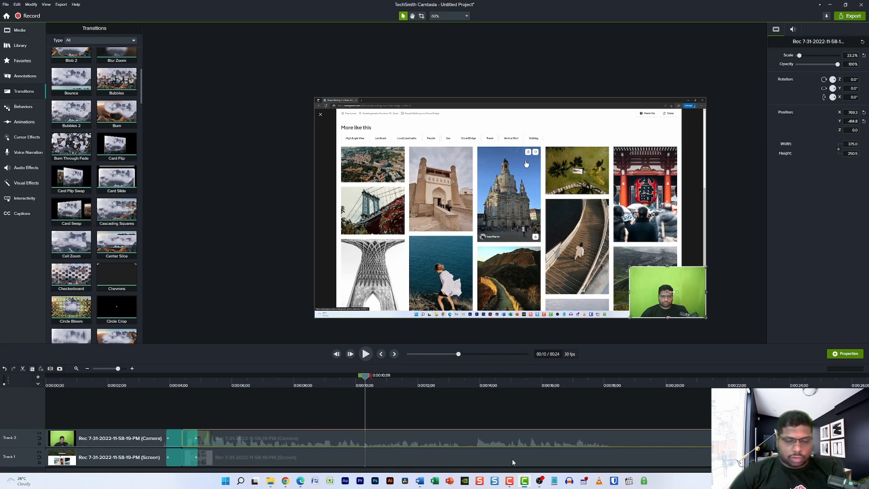
{"action": "mouse_move", "coordinate": [364, 396]}
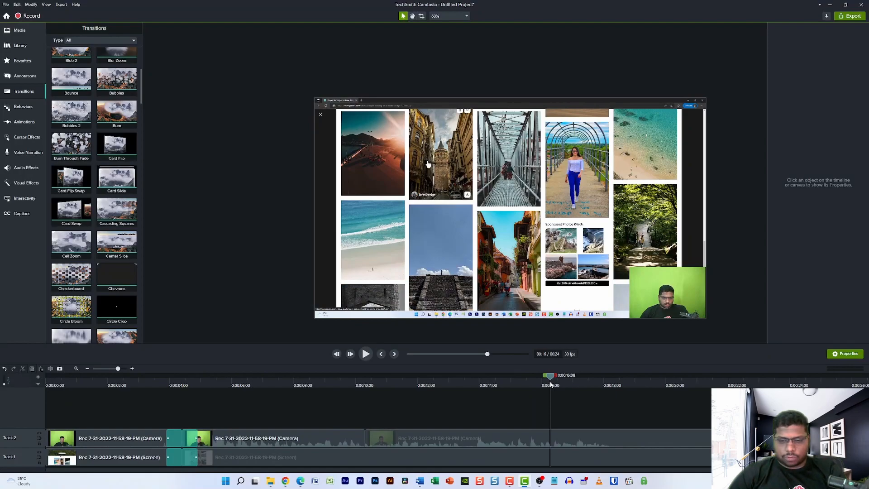
{"action": "left_click", "coordinate": [667, 293]}
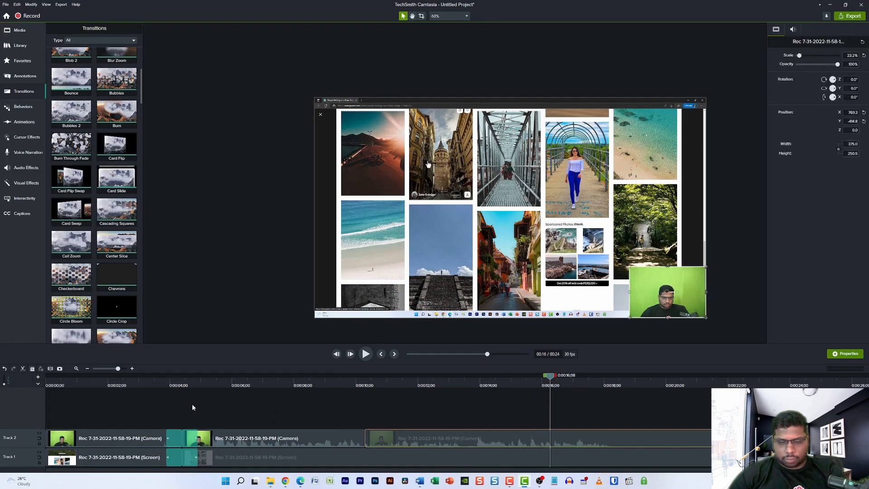
{"action": "mouse_move", "coordinate": [505, 431]}
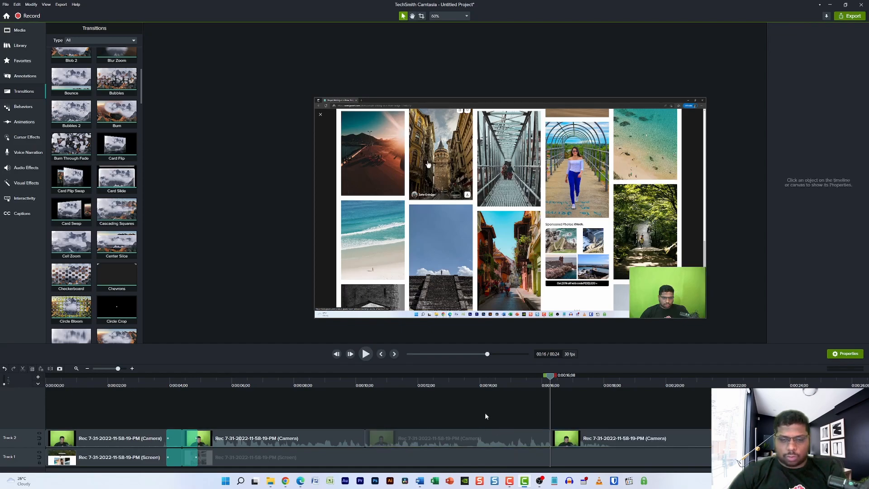
{"action": "left_click", "coordinate": [455, 439]}
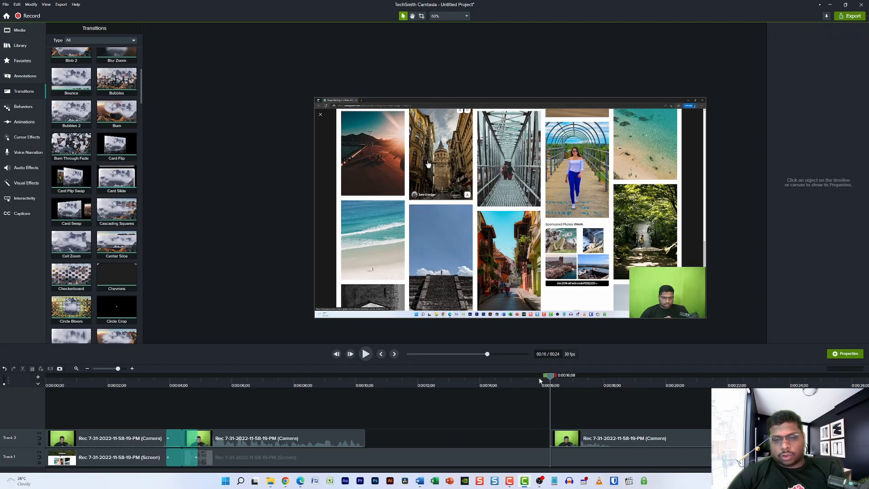
{"action": "left_click", "coordinate": [361, 375]}
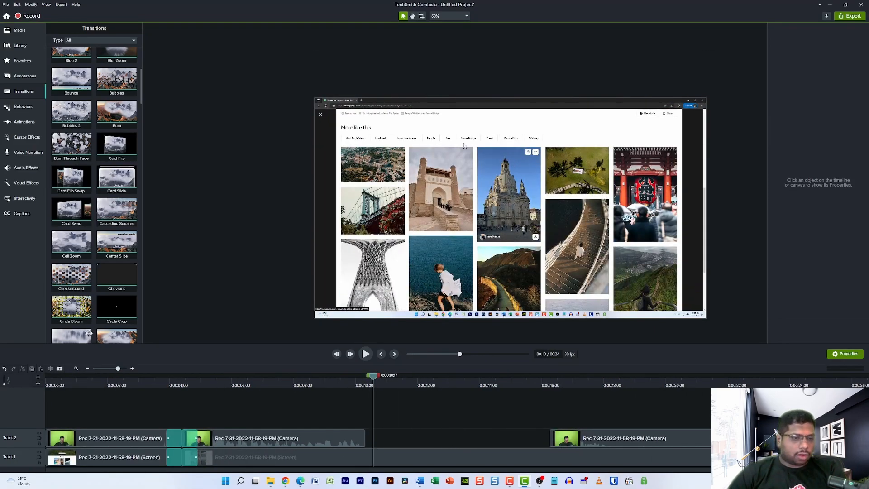
Step: Drag a transition onto the webcam clip edges at 0:10 and 0:16
{"action": "scroll", "scroll_direction": "down", "scroll_amount": 3}
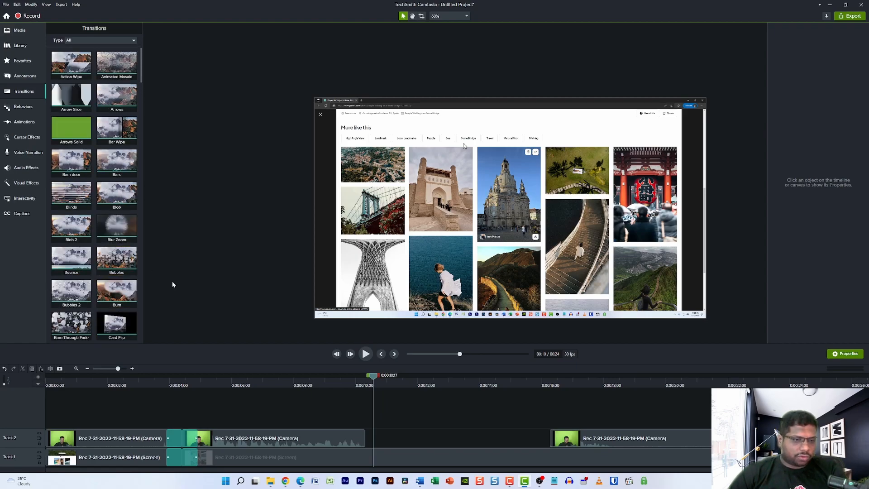
{"action": "left_click_drag", "start_coordinate": [117, 128], "coordinate": [369, 435]}
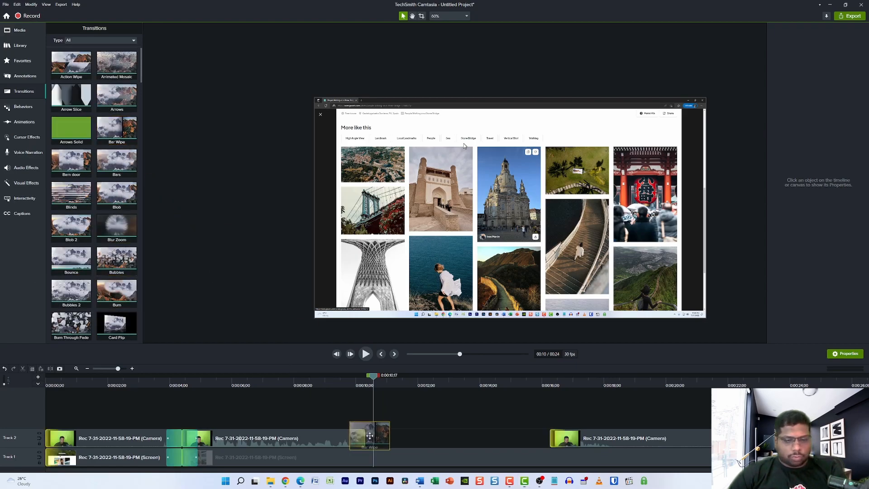
{"action": "left_click", "coordinate": [116, 129]}
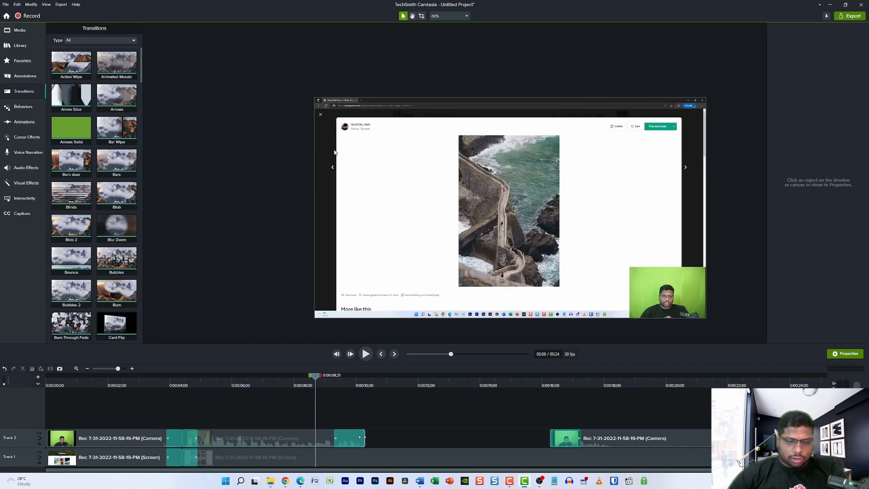
Step: Play back the 10–16 second section to check both webcam transitions
{"action": "left_click", "coordinate": [364, 354]}
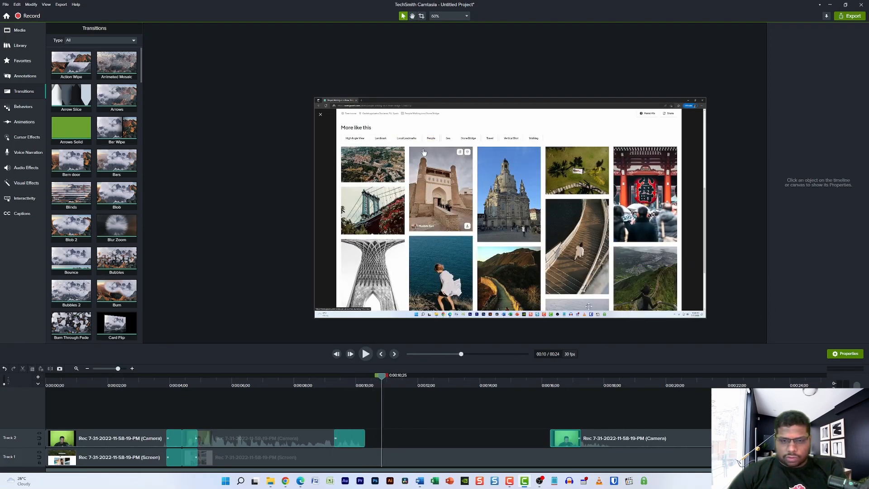
{"action": "mouse_move", "coordinate": [661, 307]}
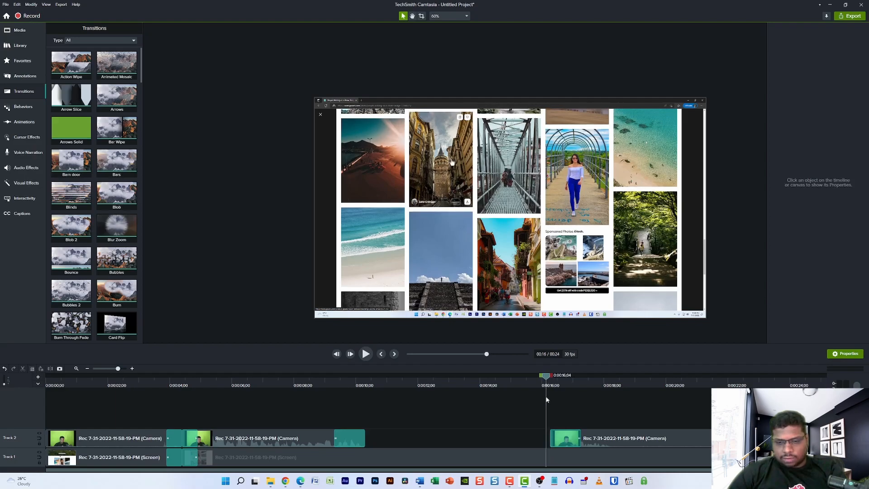
{"action": "left_click", "coordinate": [365, 354]}
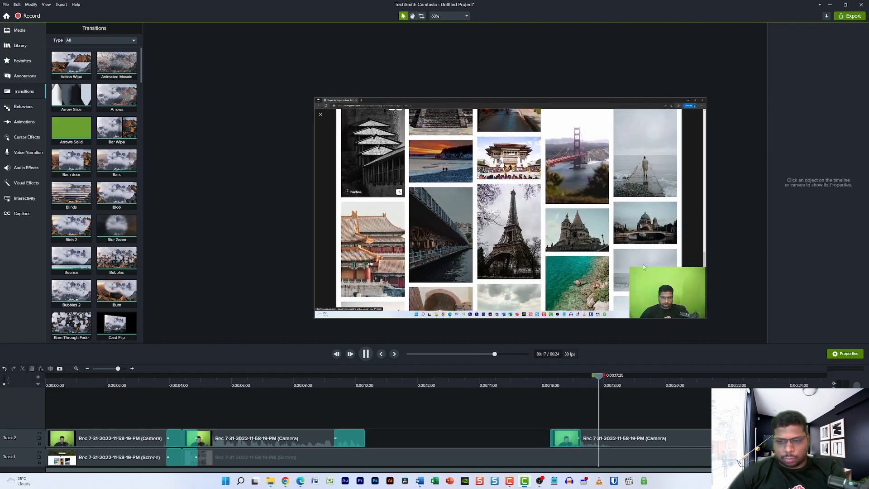
{"action": "left_click", "coordinate": [365, 354]}
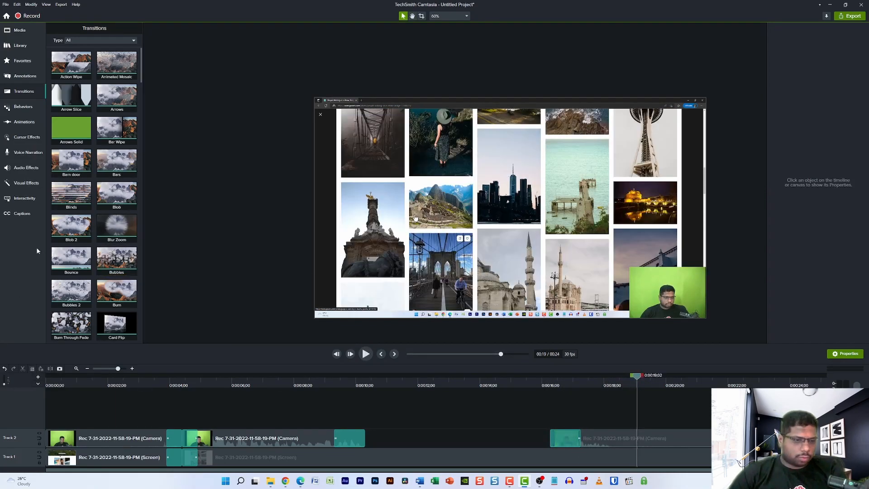
{"action": "scroll", "scroll_direction": "down", "scroll_amount": 3}
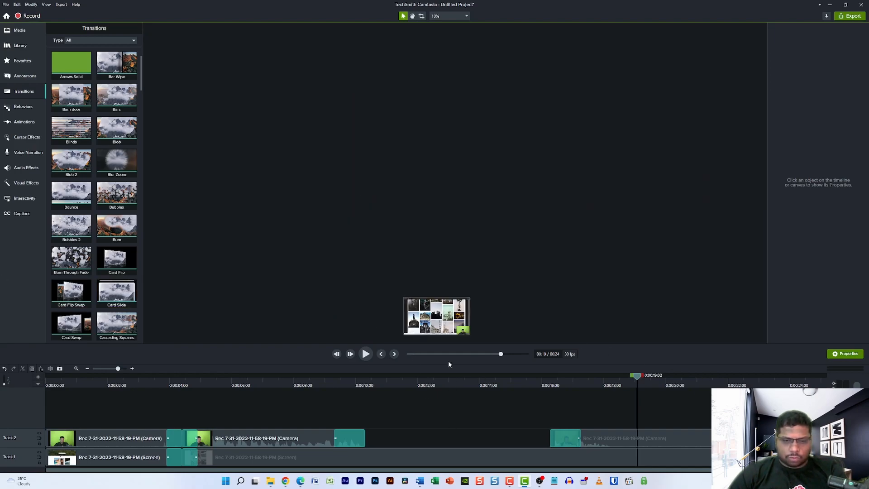
Step: Export the project as a local MP4 file renamed starting with 'Thu'
{"action": "left_click", "coordinate": [465, 15]}
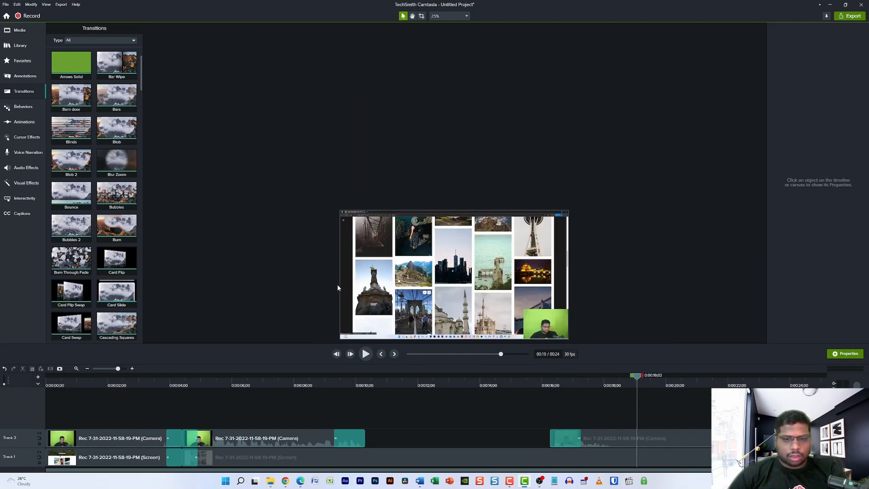
{"action": "left_click", "coordinate": [465, 15]}
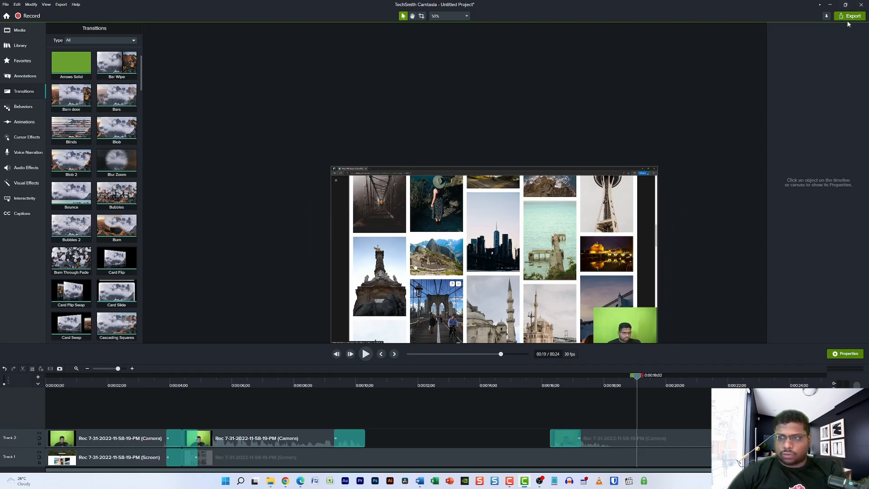
{"action": "left_click", "coordinate": [830, 29]}
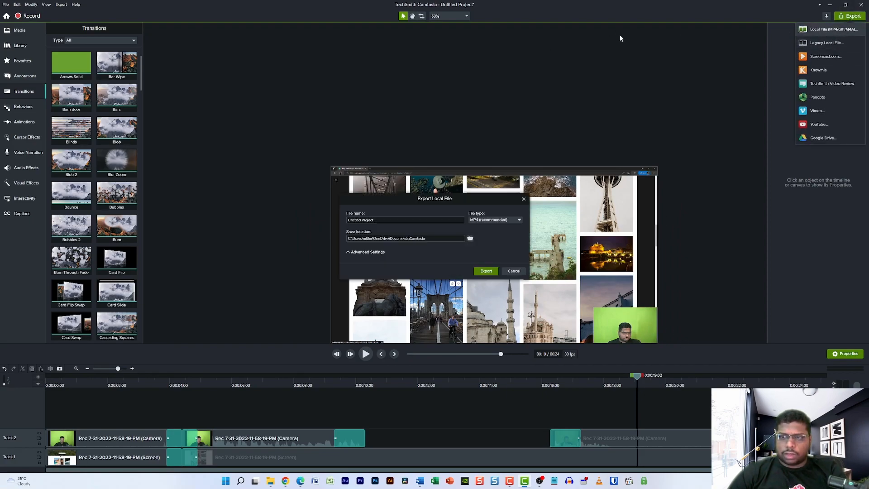
{"action": "left_click", "coordinate": [406, 220]}
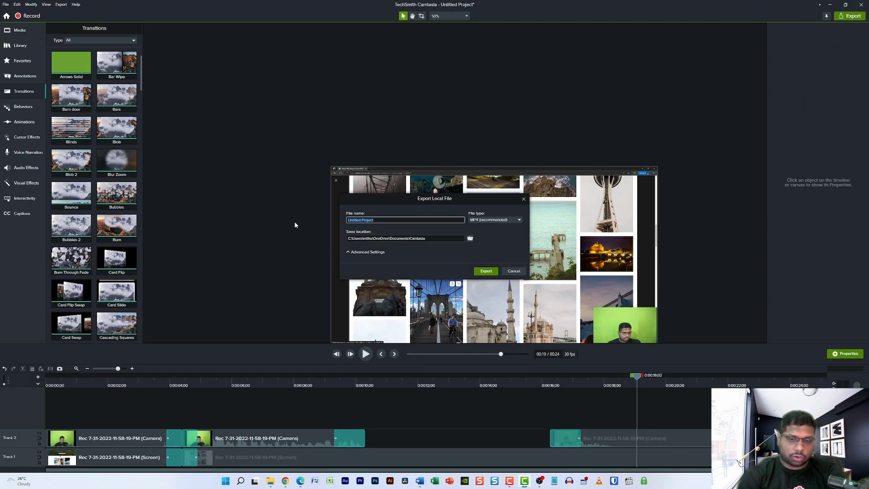
{"action": "type", "text": "Thu"}
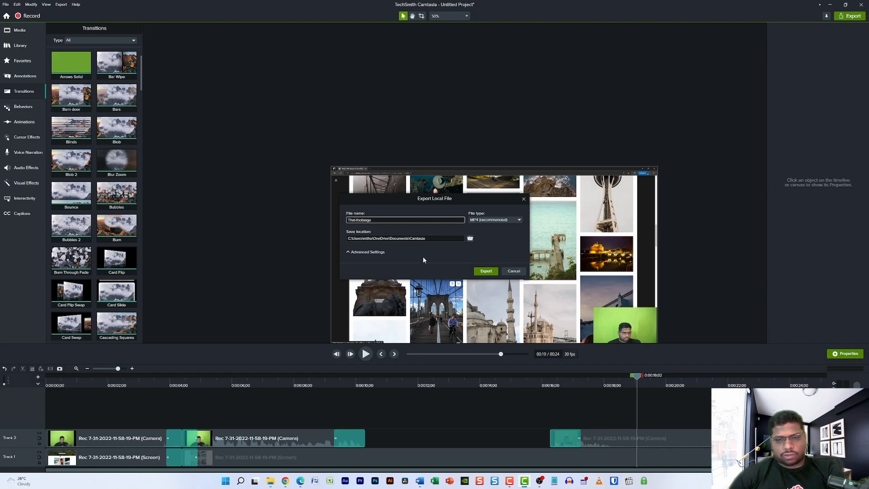
{"action": "left_click", "coordinate": [485, 270]}
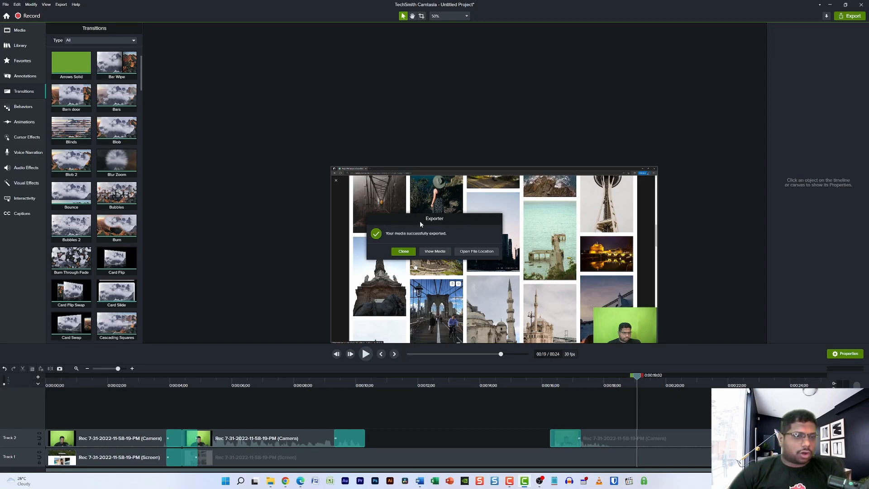
{"action": "mouse_move", "coordinate": [749, 272]}
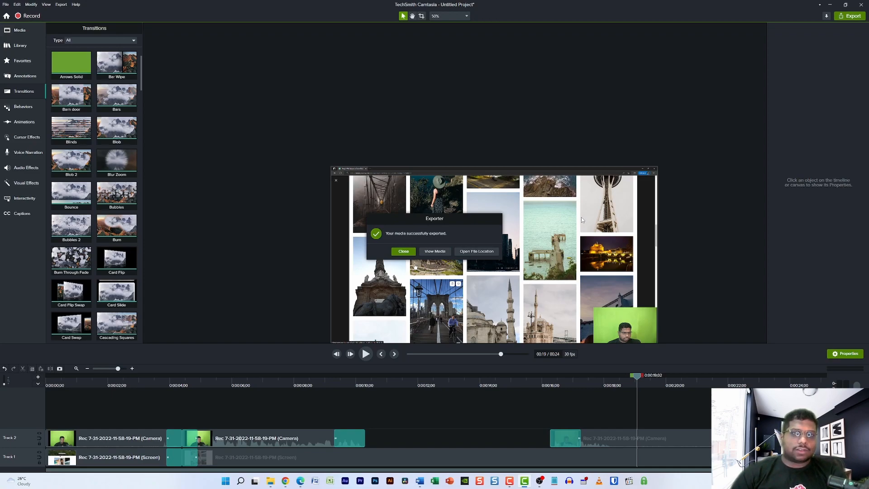
{"action": "mouse_move", "coordinate": [582, 219]}
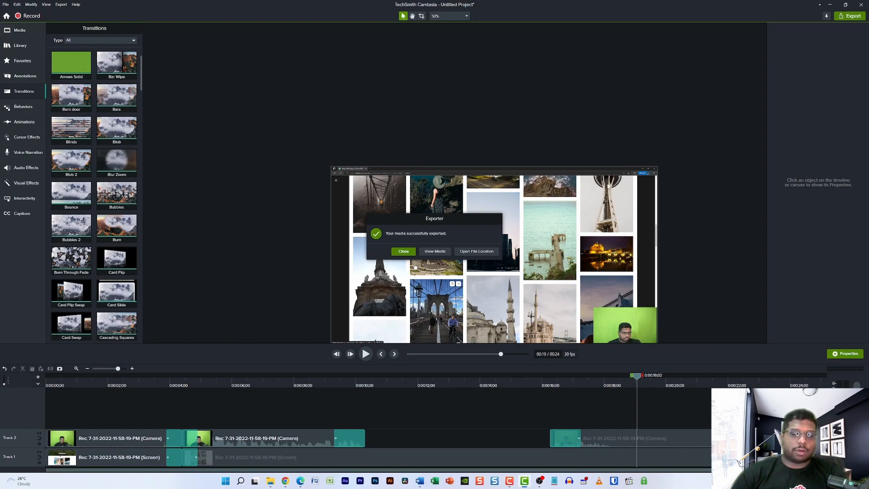